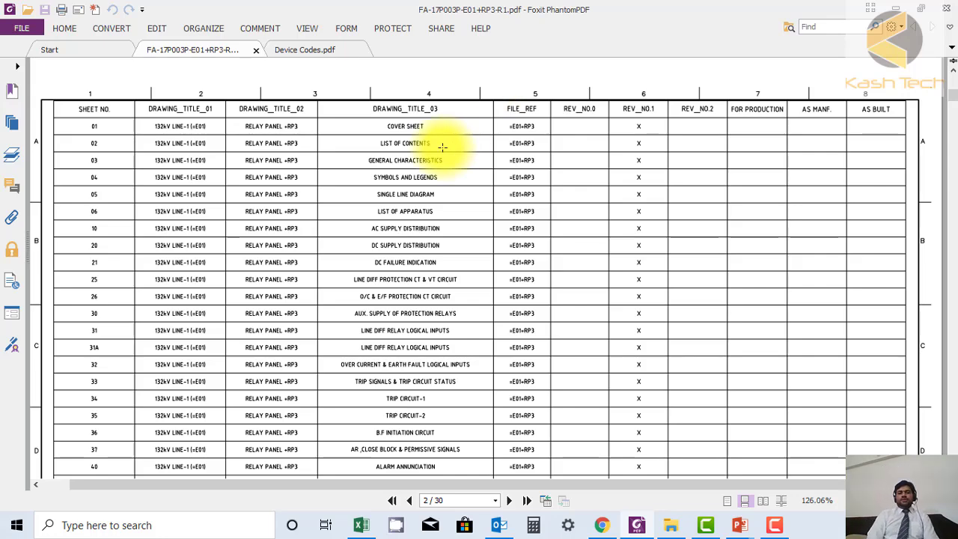
mouse_move(505, 101)
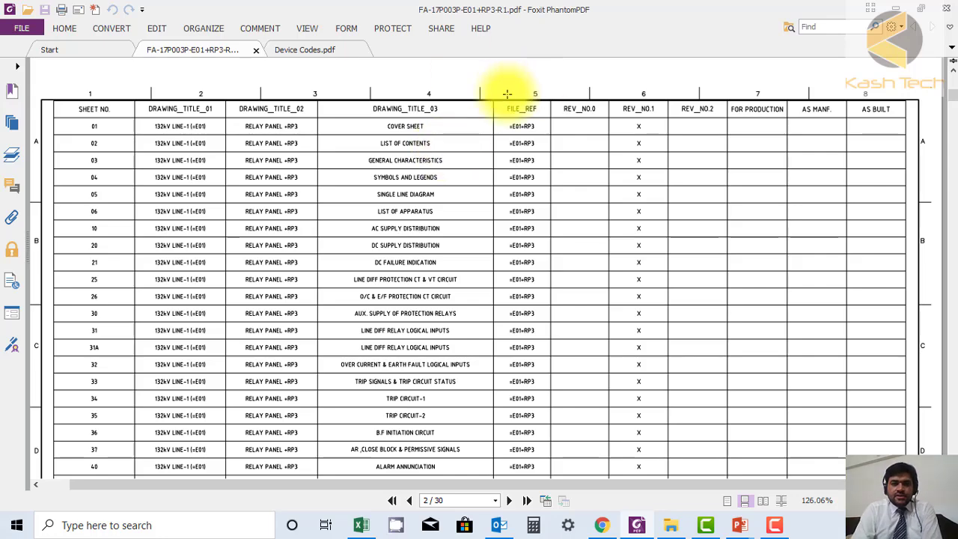
Scroll down the list-of-contents page and back up to the top rows.
scroll("down", 3)
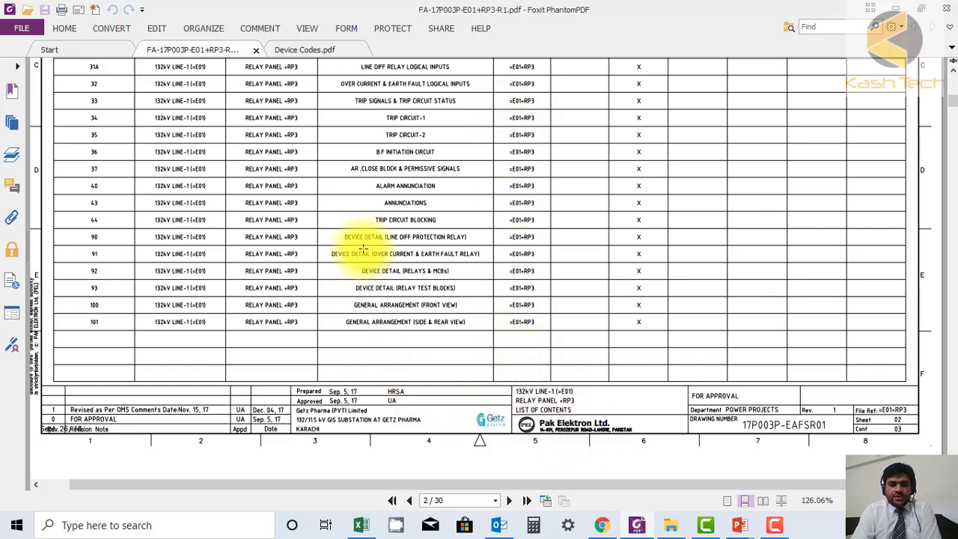
scroll("up", 3)
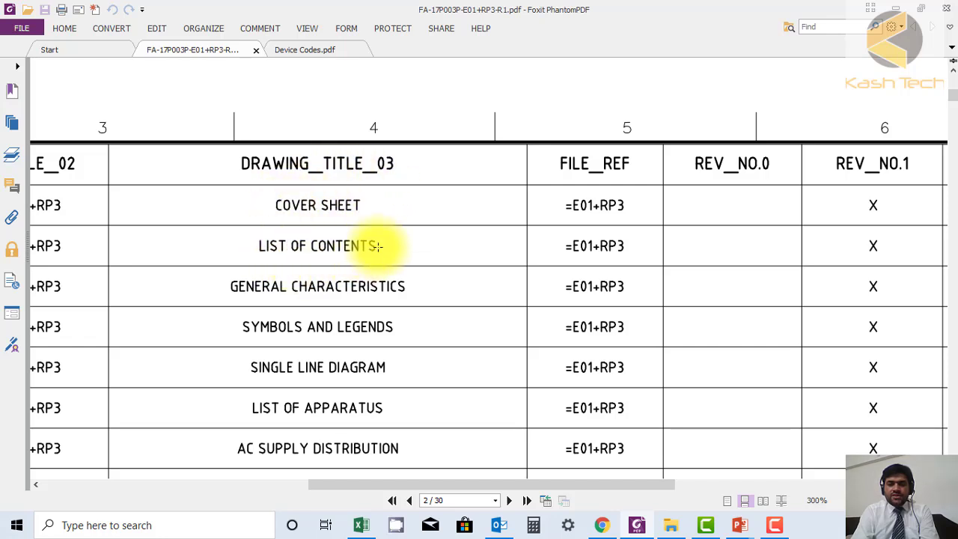
mouse_move(356, 315)
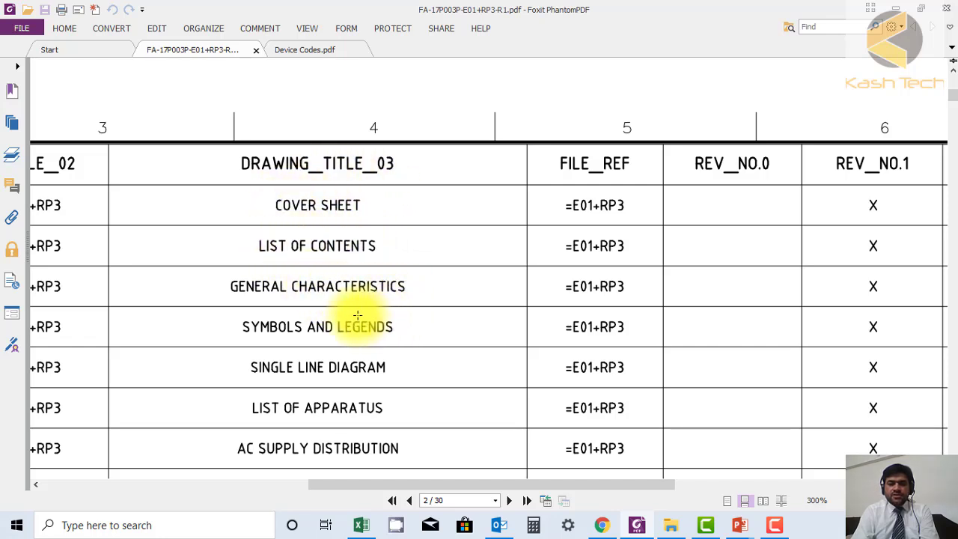
Scroll down to the logical inputs and earth fault titles, then pan toward the revision columns.
scroll("down", 3)
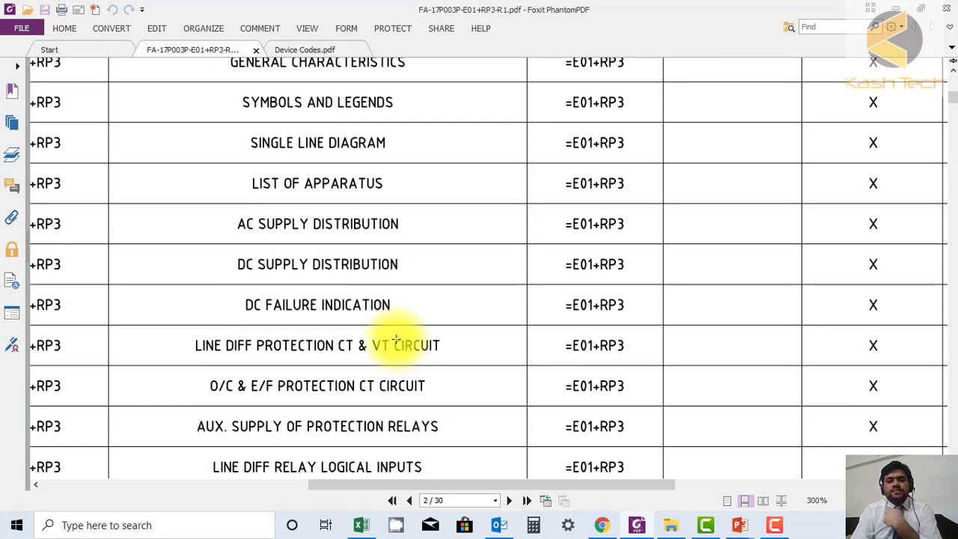
mouse_move(384, 285)
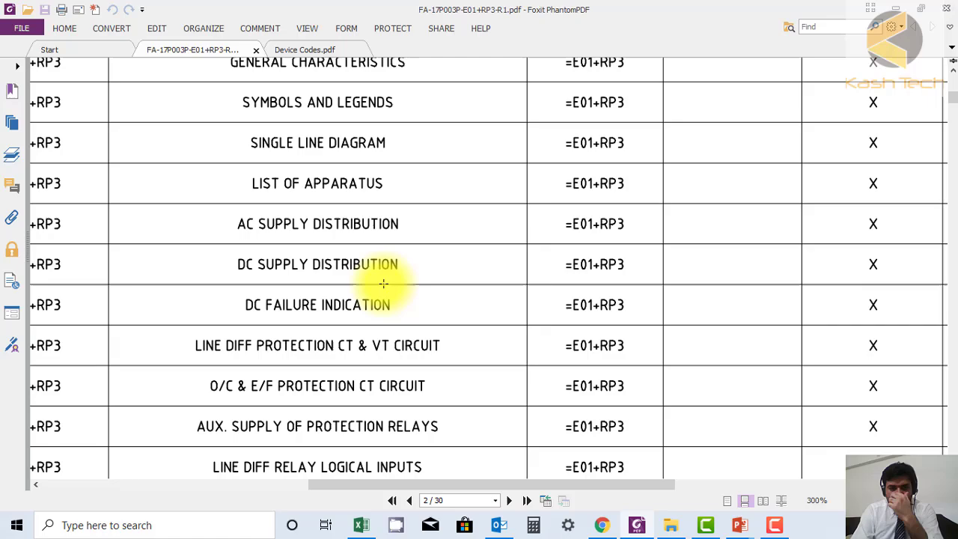
mouse_move(412, 466)
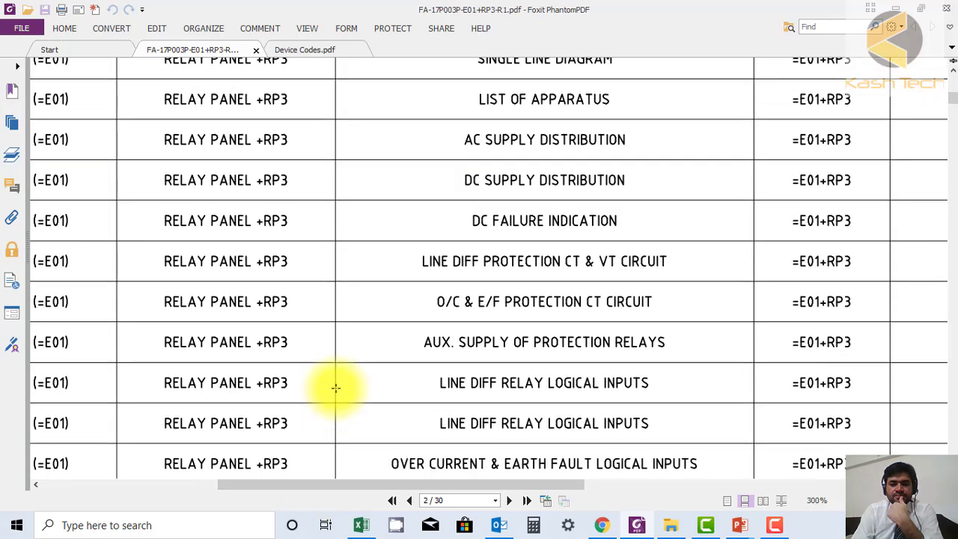
scroll("down", 3)
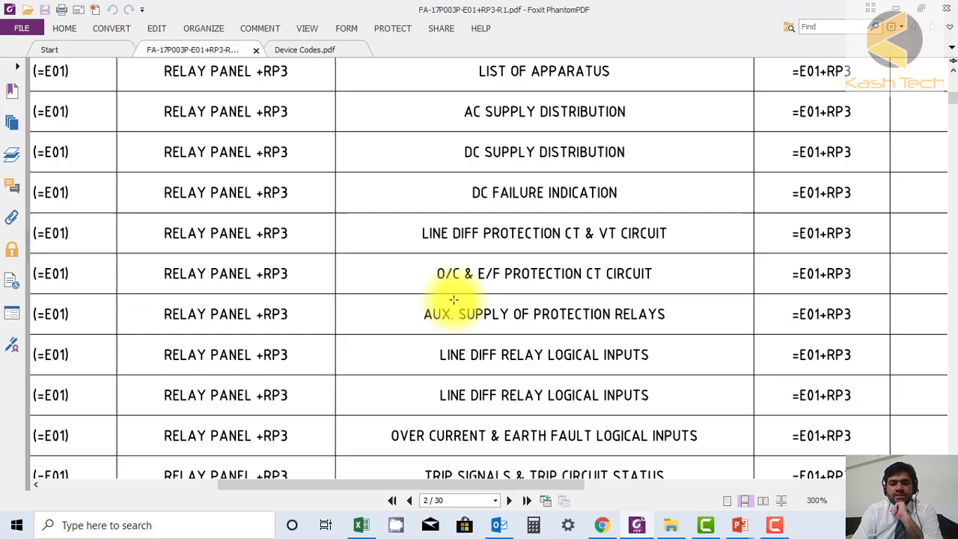
mouse_move(468, 421)
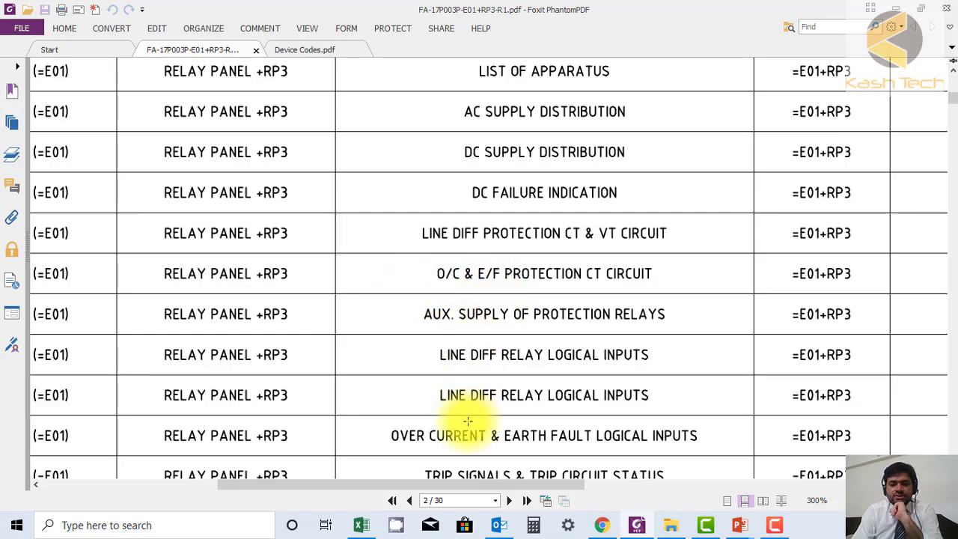
left_click_drag(467, 485, 325, 485)
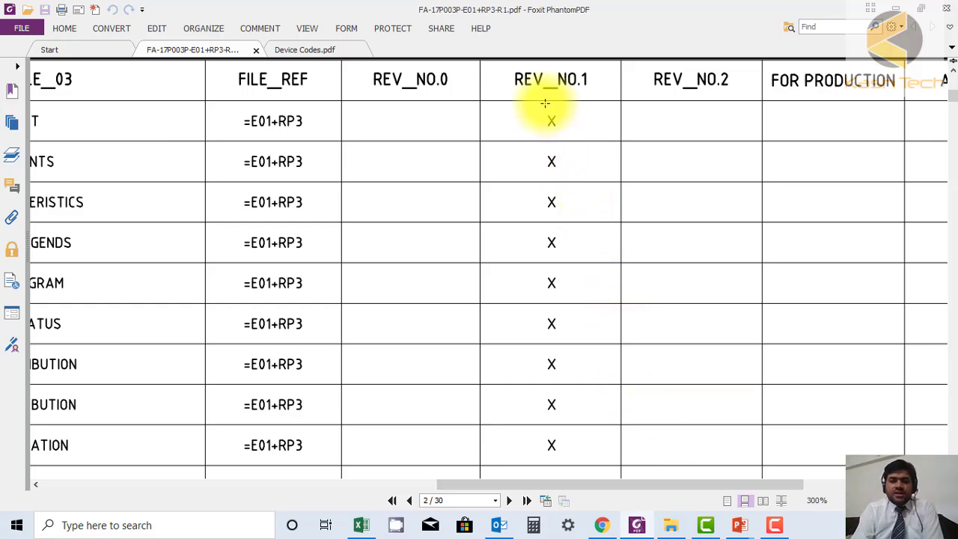
Scroll down the REV_NO.1 marks and drag right to the production and as-built columns.
scroll("down", 3)
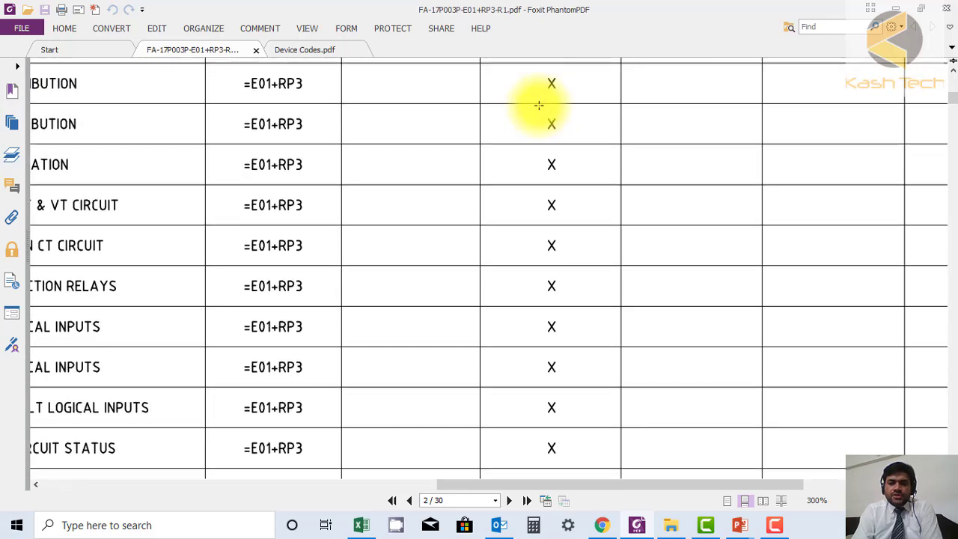
scroll("down", 3)
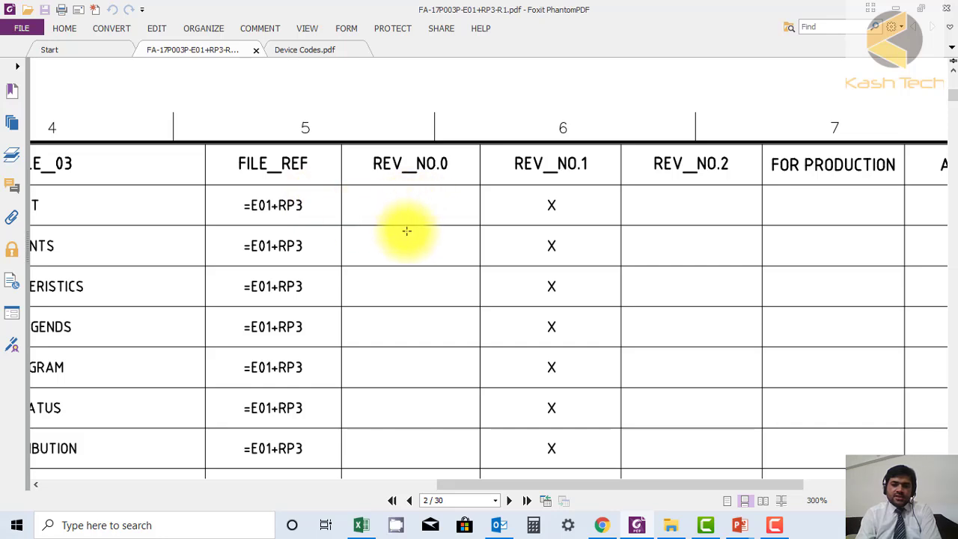
mouse_move(425, 261)
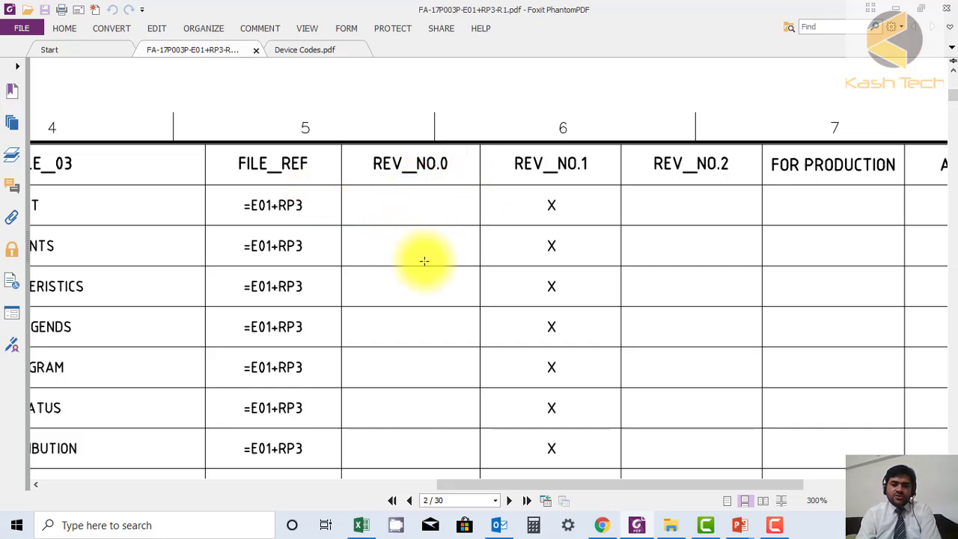
mouse_move(487, 250)
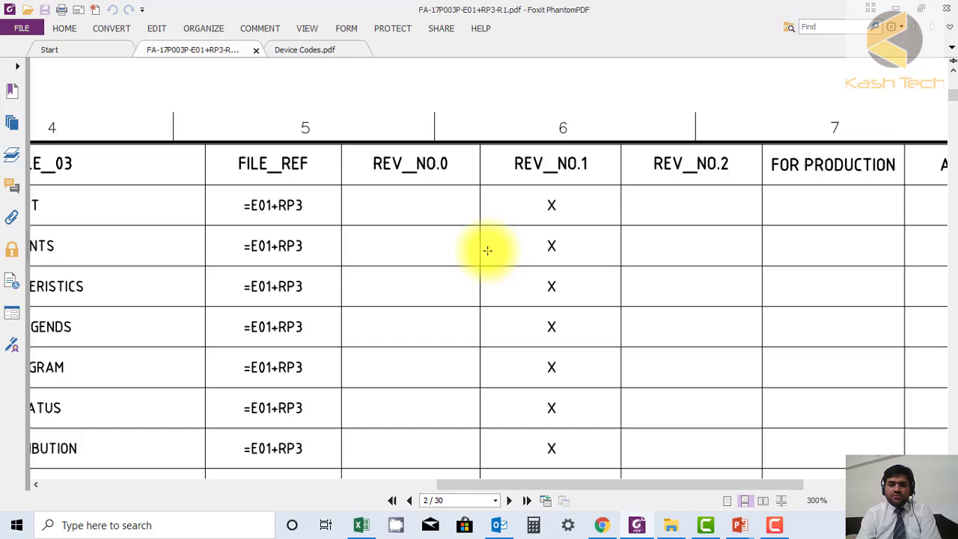
mouse_move(562, 486)
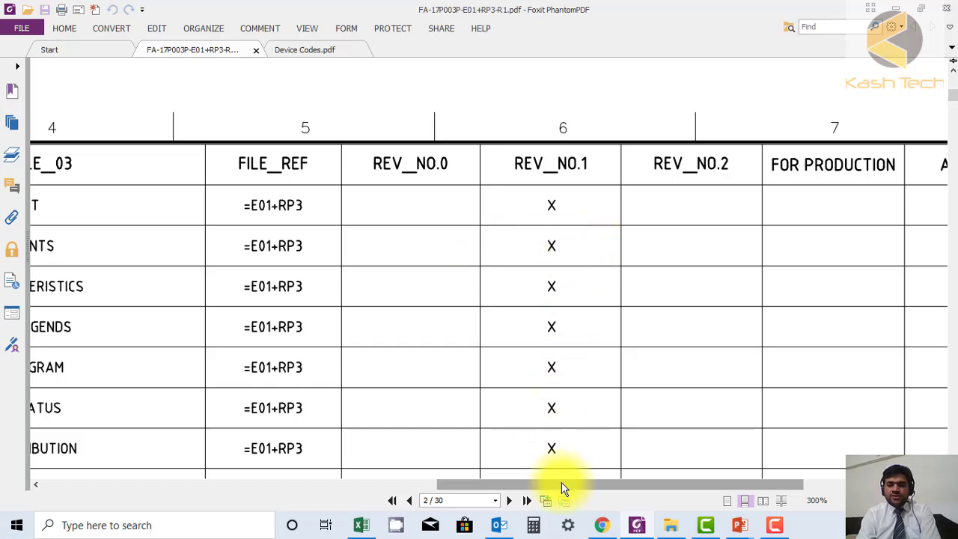
left_click_drag(565, 484, 707, 485)
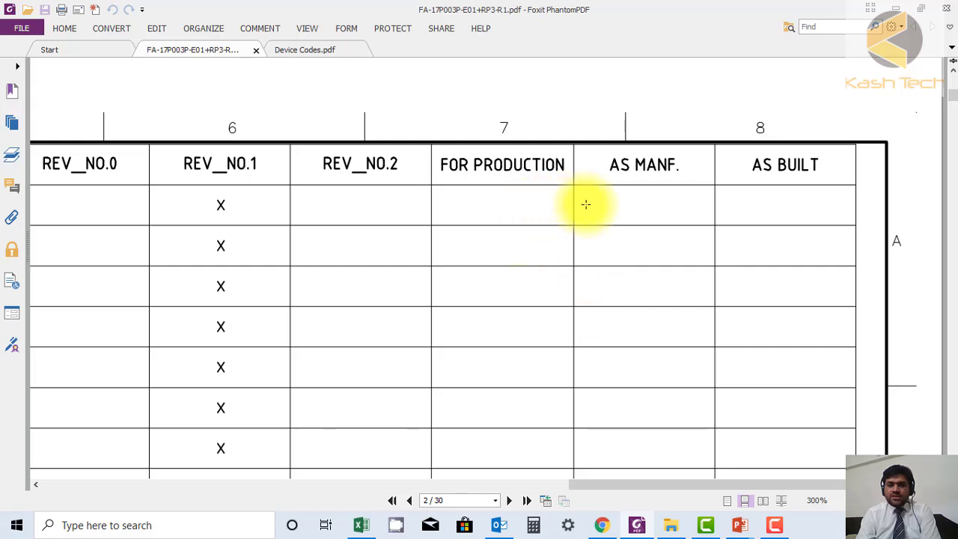
mouse_move(642, 208)
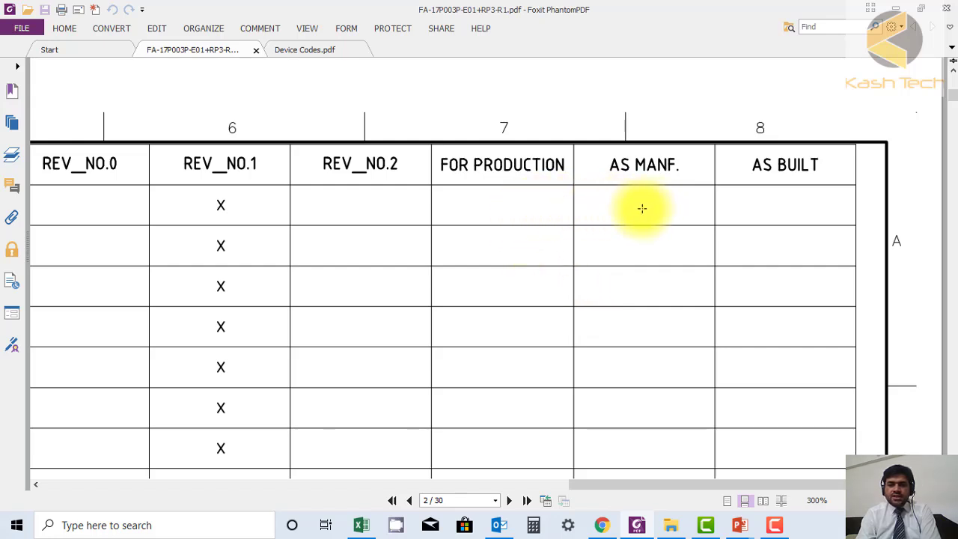
mouse_move(306, 205)
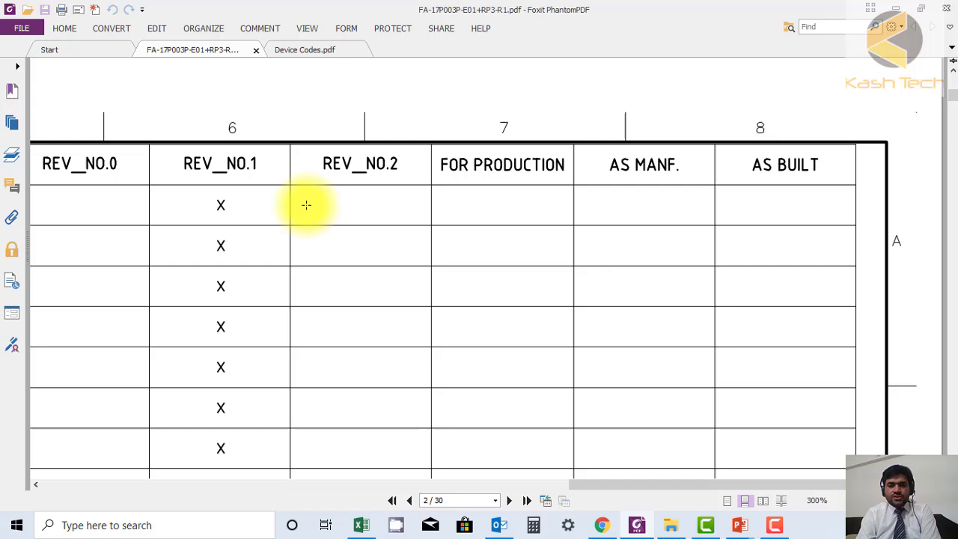
Follow the blank For Production, As Manf. and As Built columns down the rows.
scroll("down", 3)
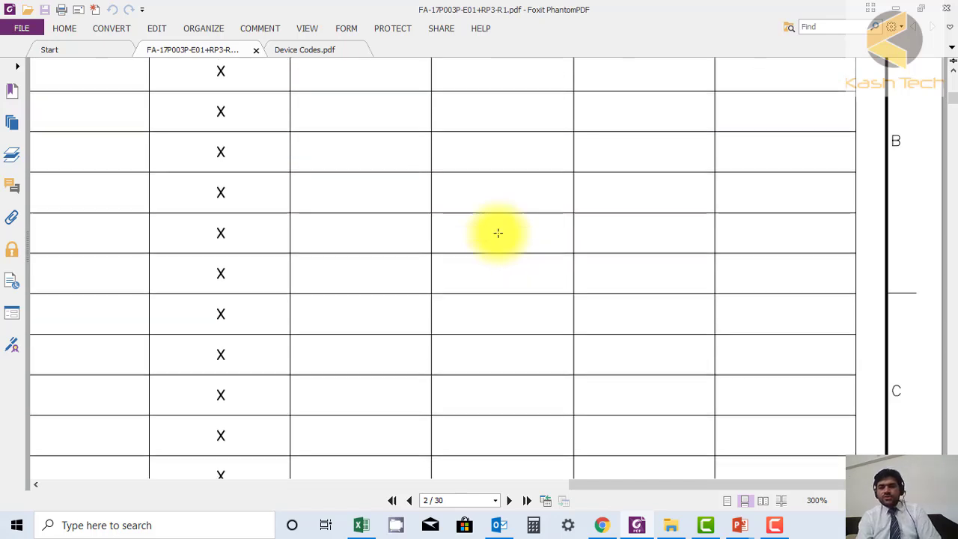
scroll("down", 3)
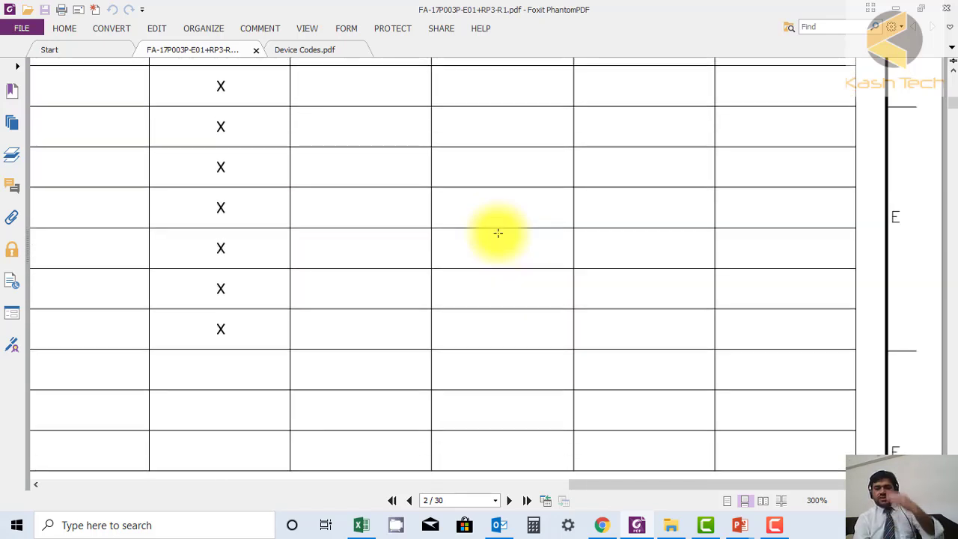
scroll("down", 3)
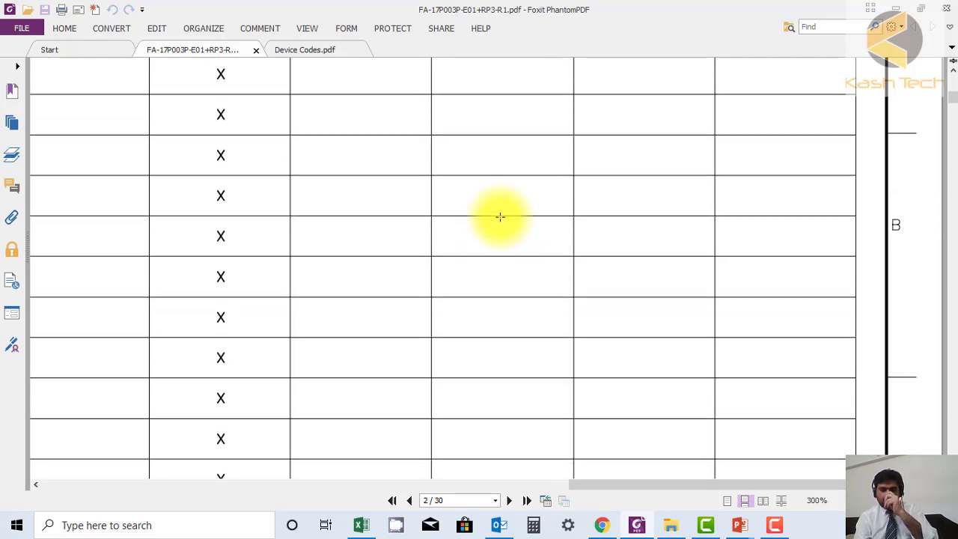